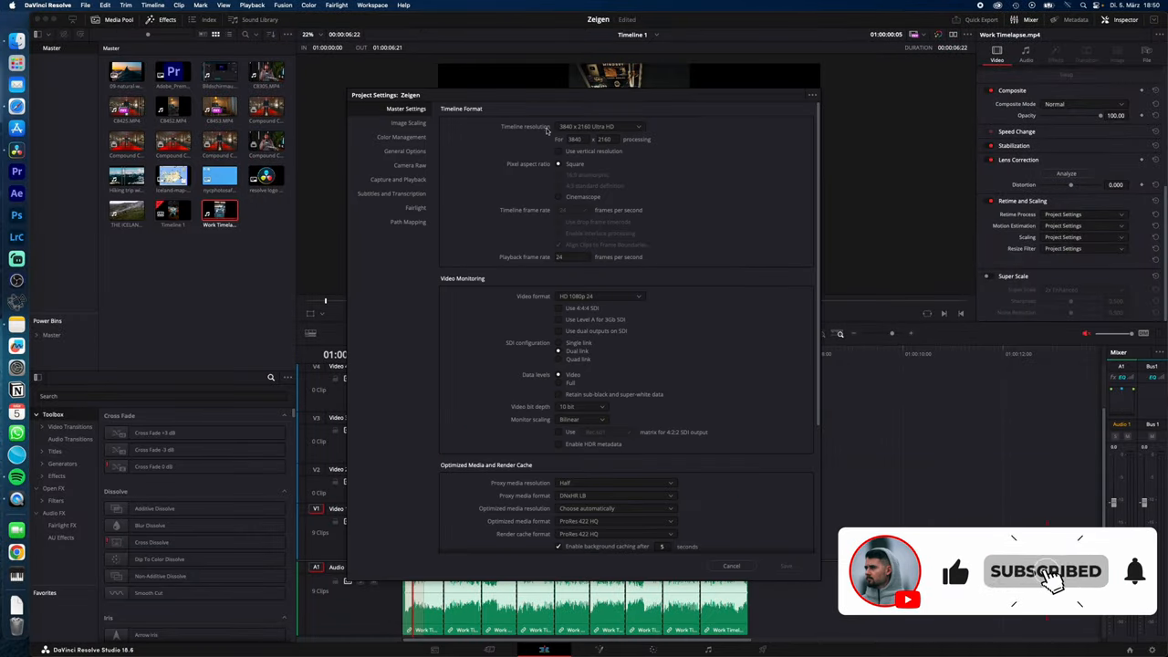
Change the Master Settings timeline resolution and save the project settings
click(559, 149)
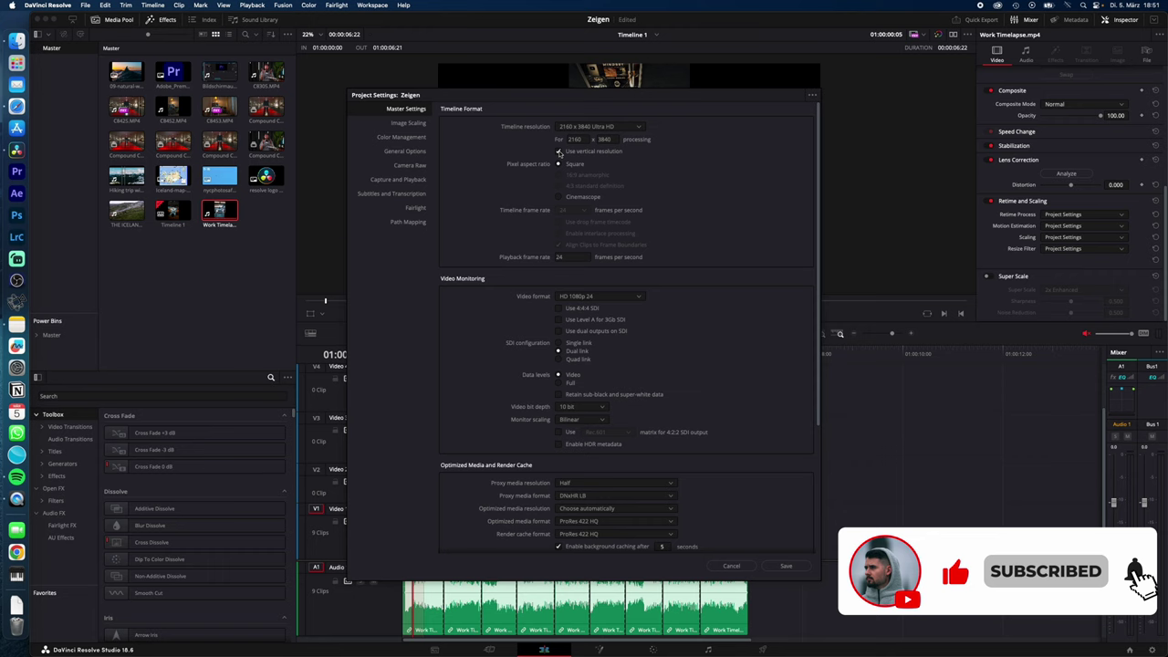
click(731, 566)
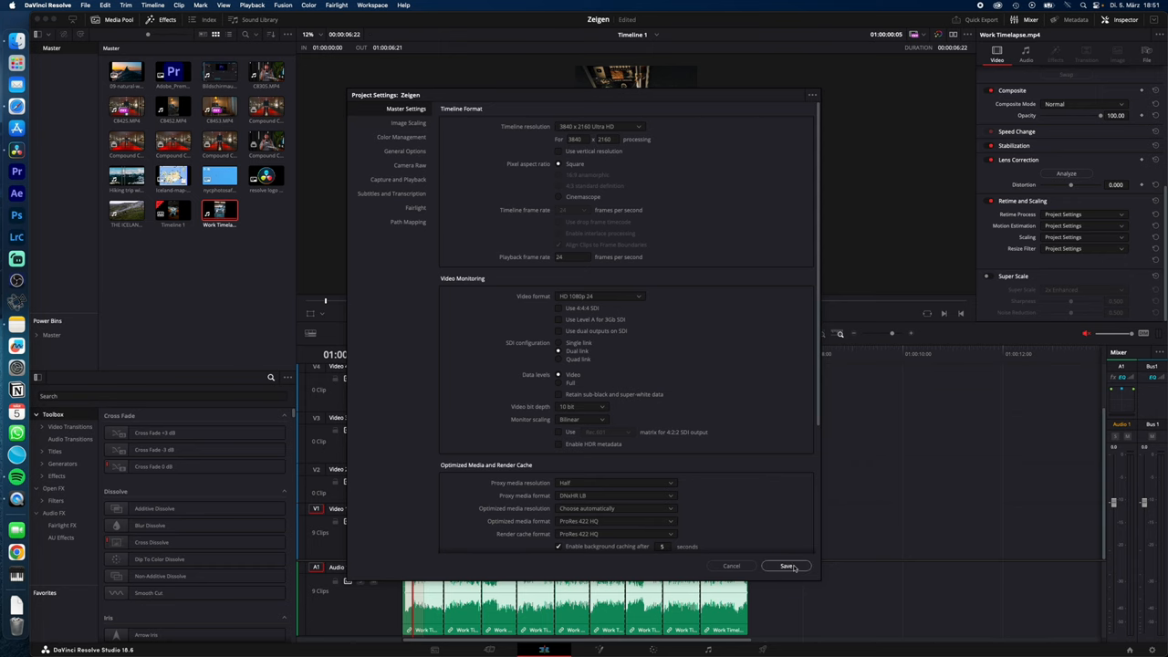
click(789, 566)
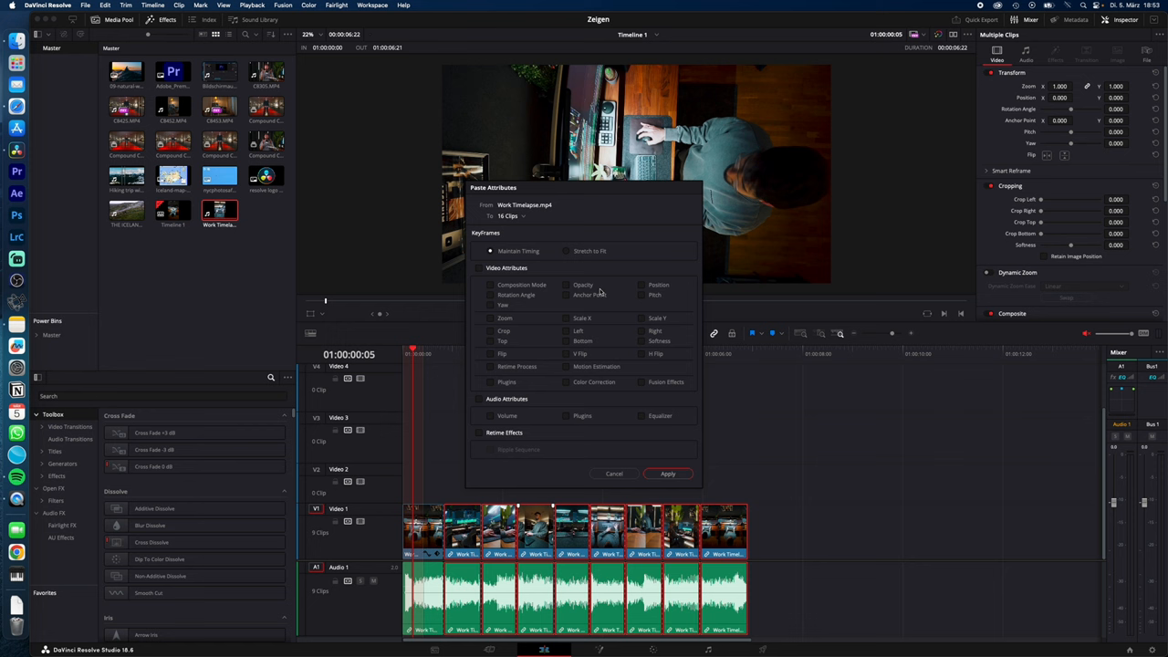
Paste the Position transform attribute onto all selected clips and apply
click(641, 284)
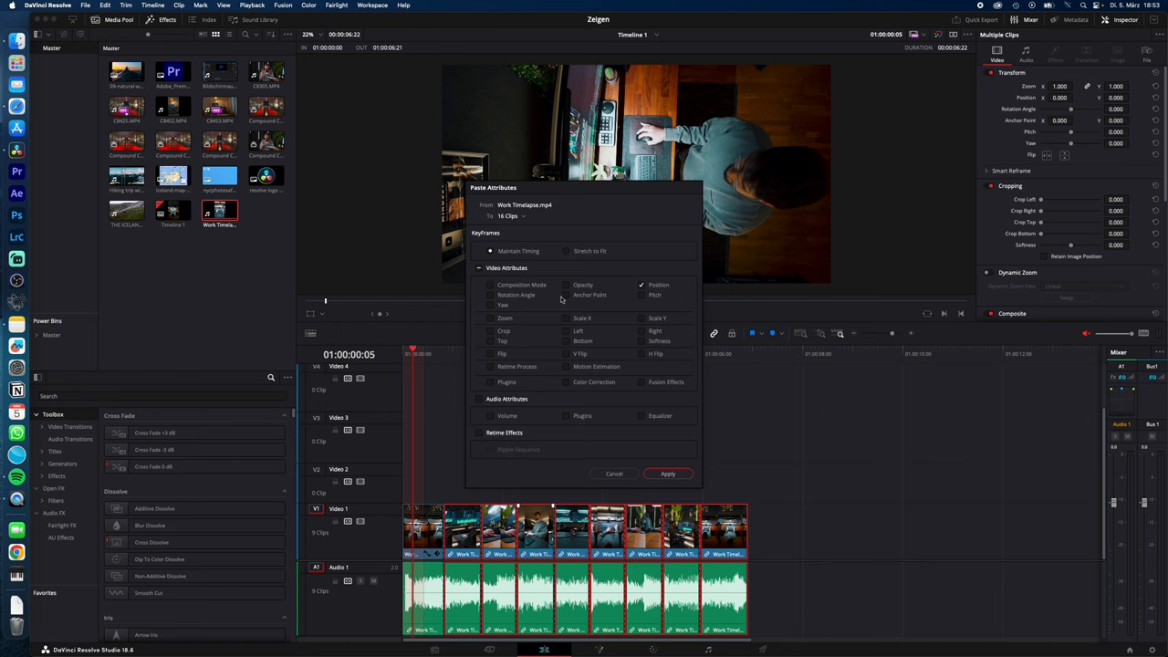
click(668, 474)
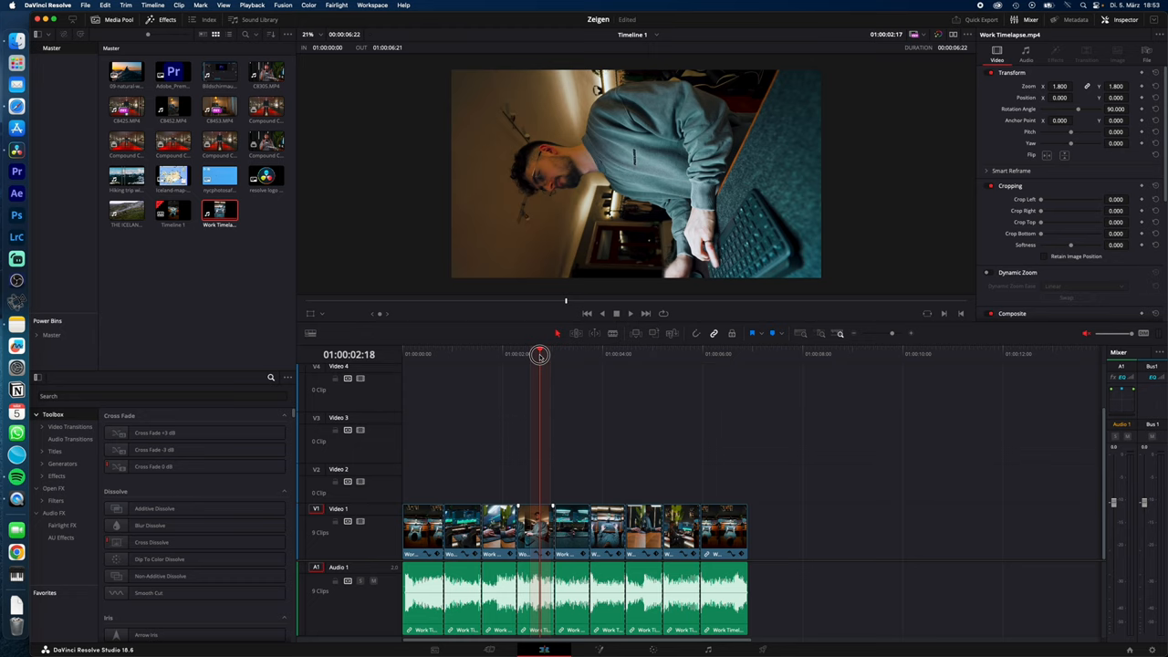
click(639, 354)
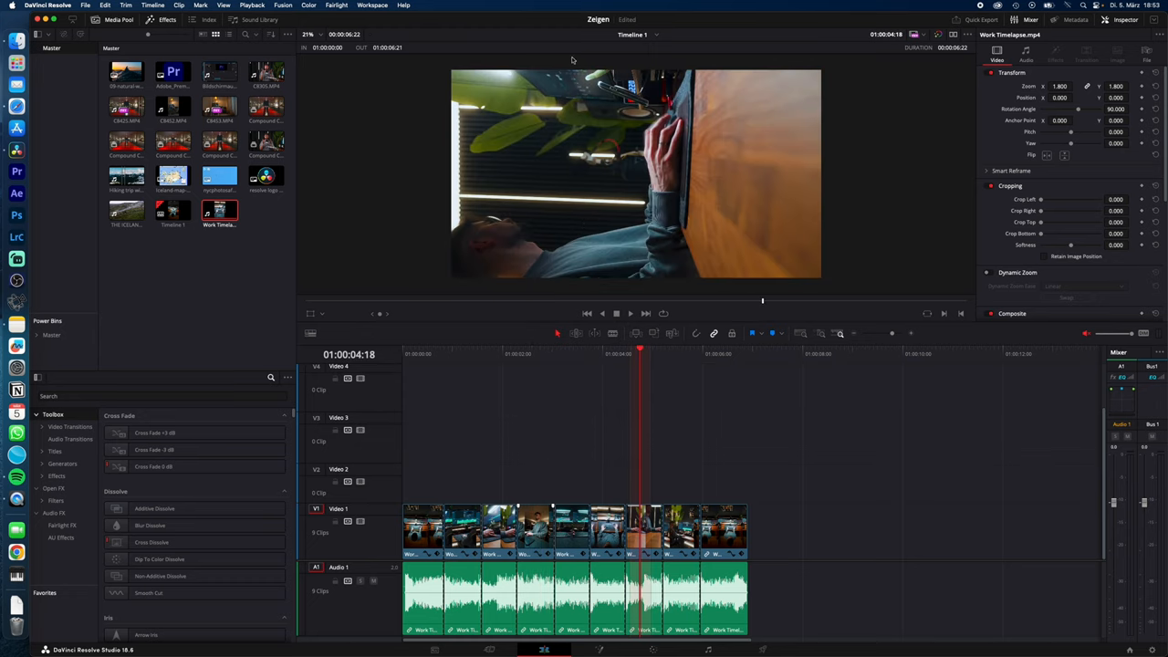
mouse_move(668, 387)
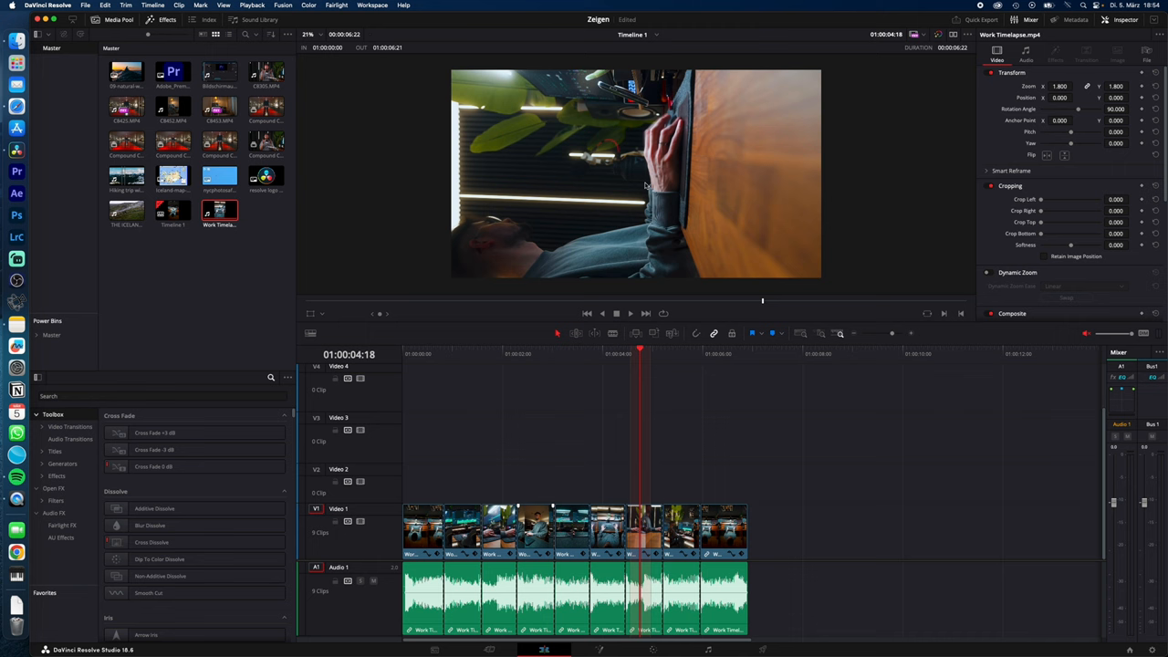
mouse_move(566, 192)
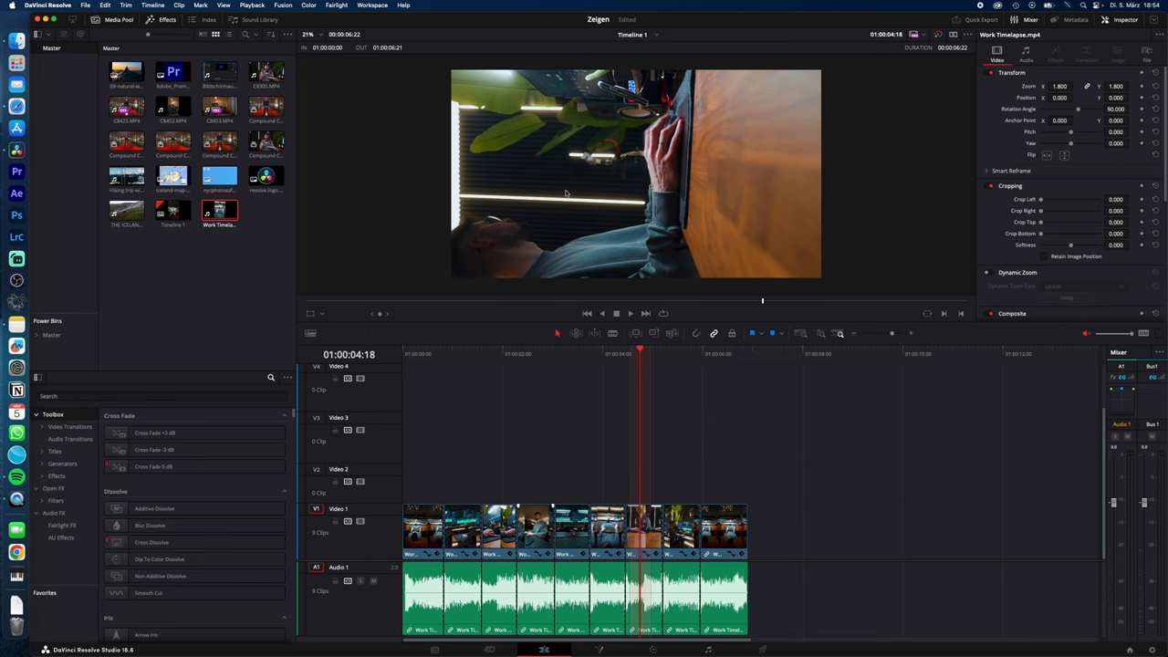
mouse_move(860, 277)
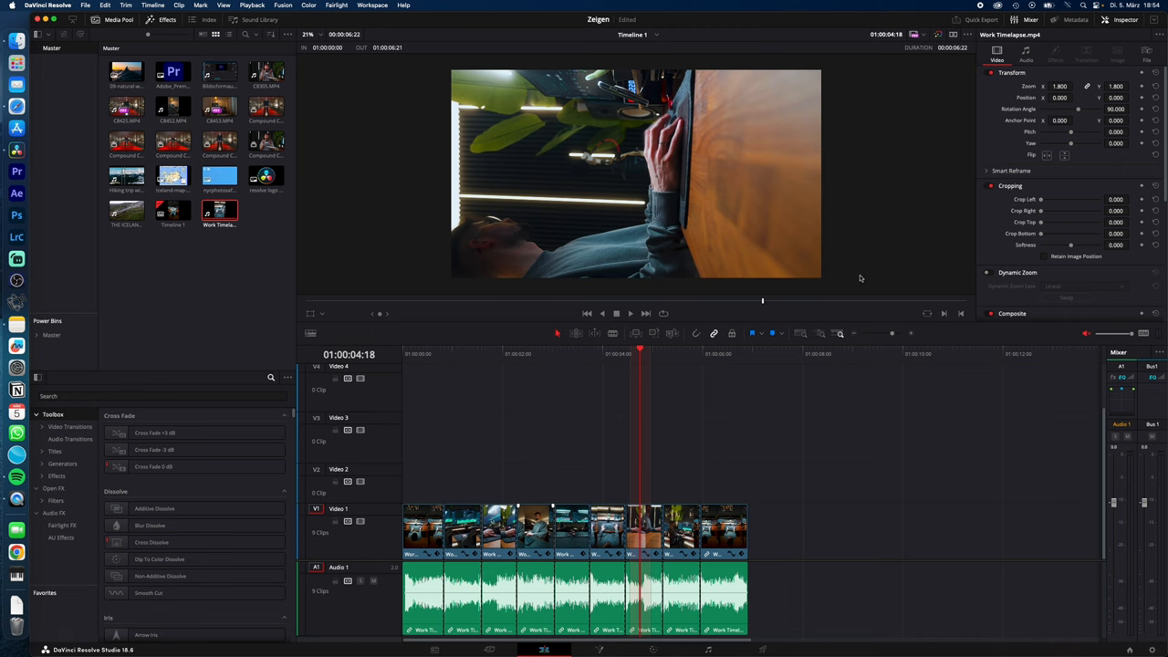